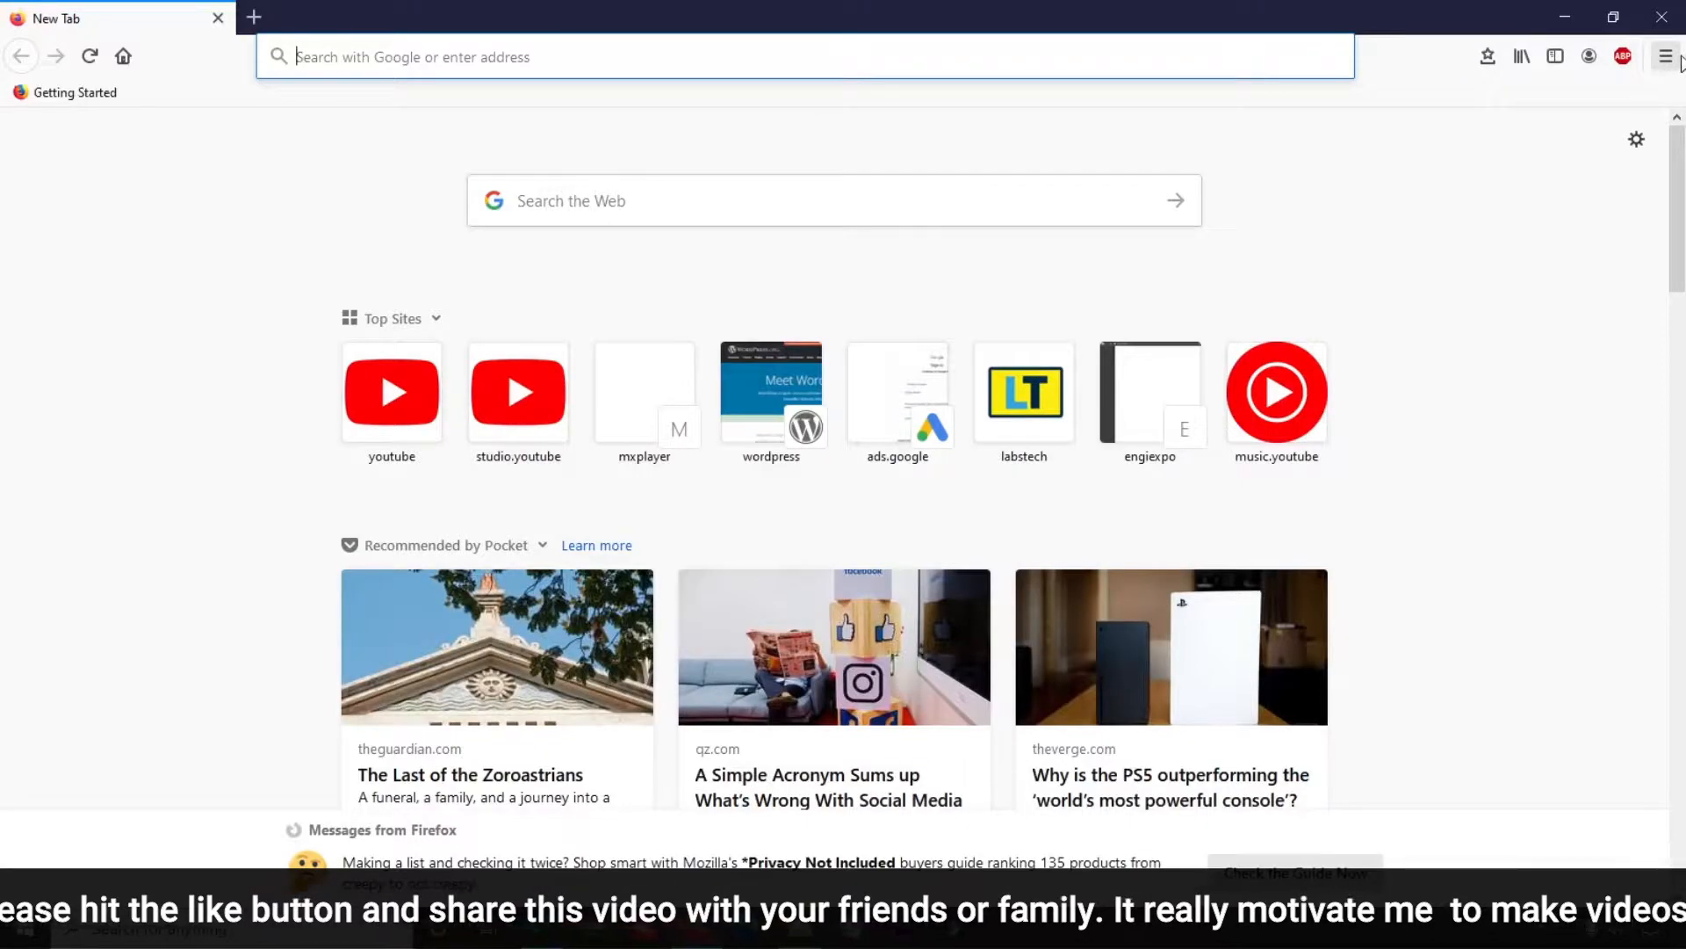
mouse_move(1665, 56)
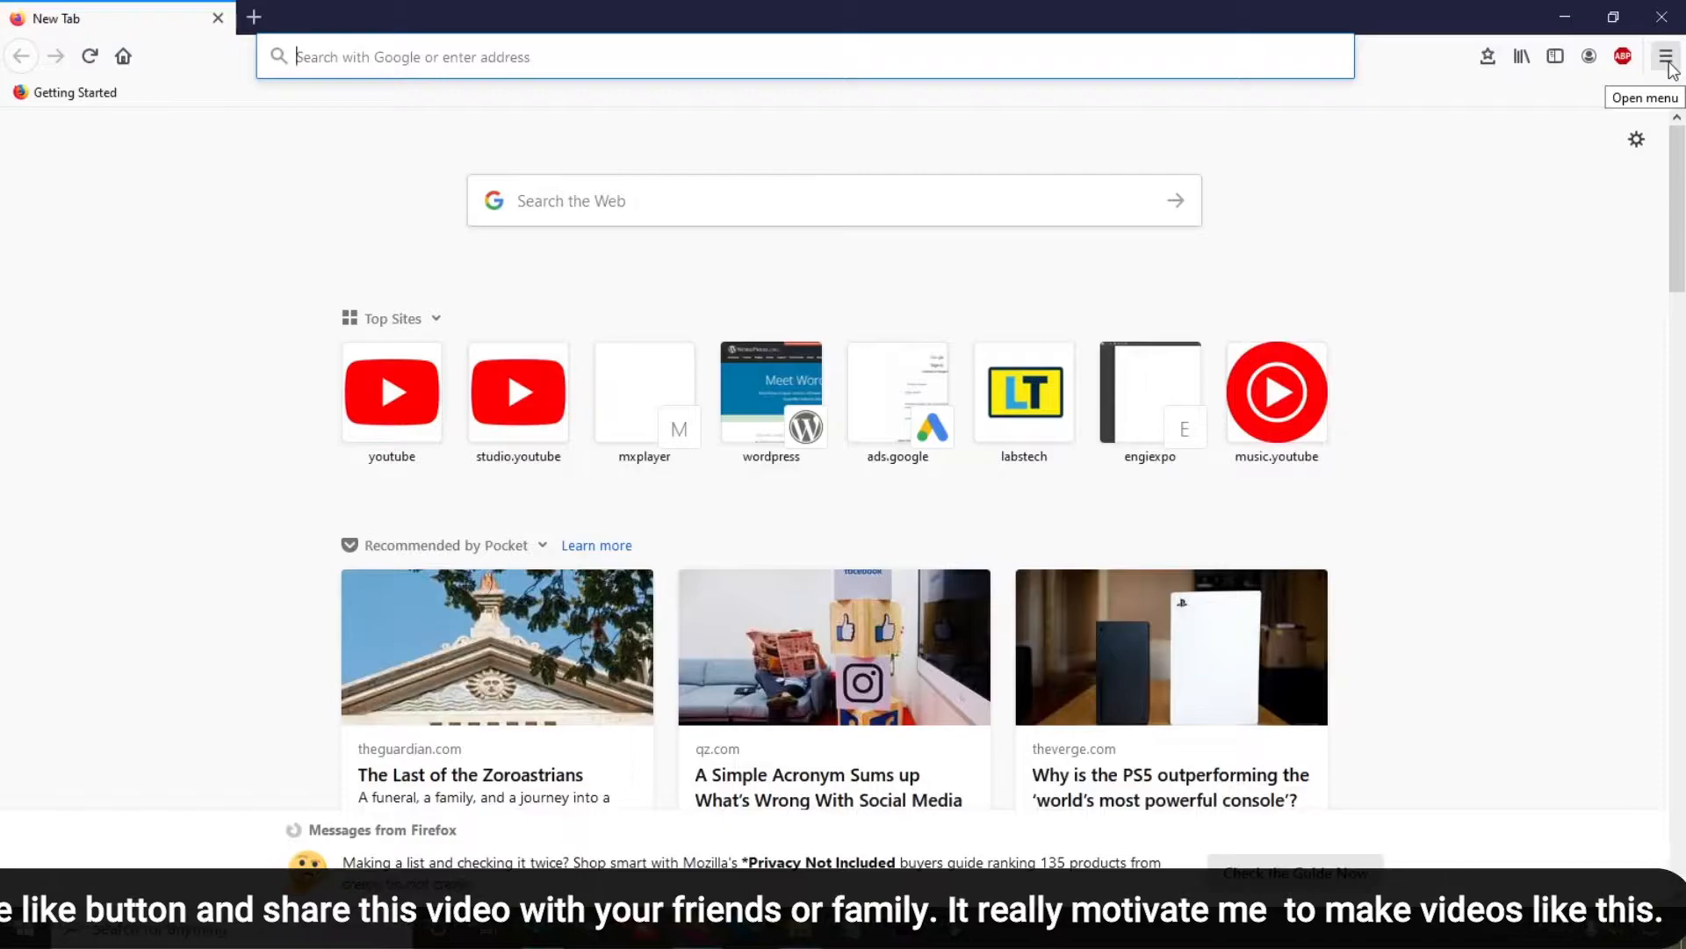
Bring up Firefox's main application menu from the toolbar.
click(1665, 56)
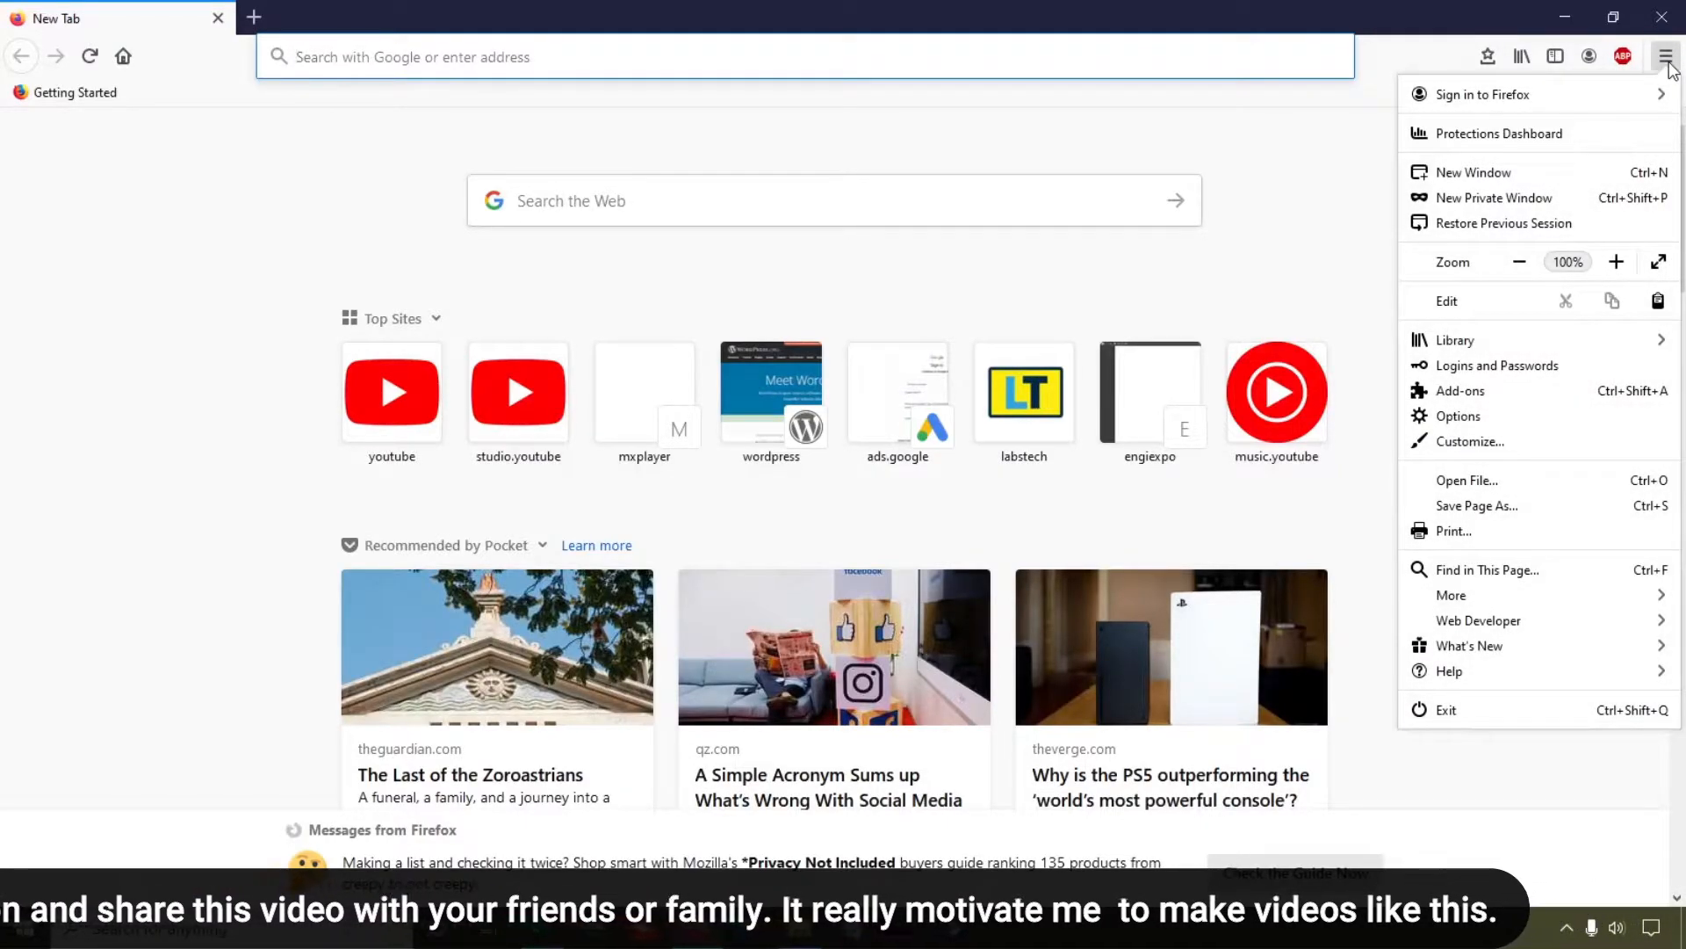
mouse_move(1459, 416)
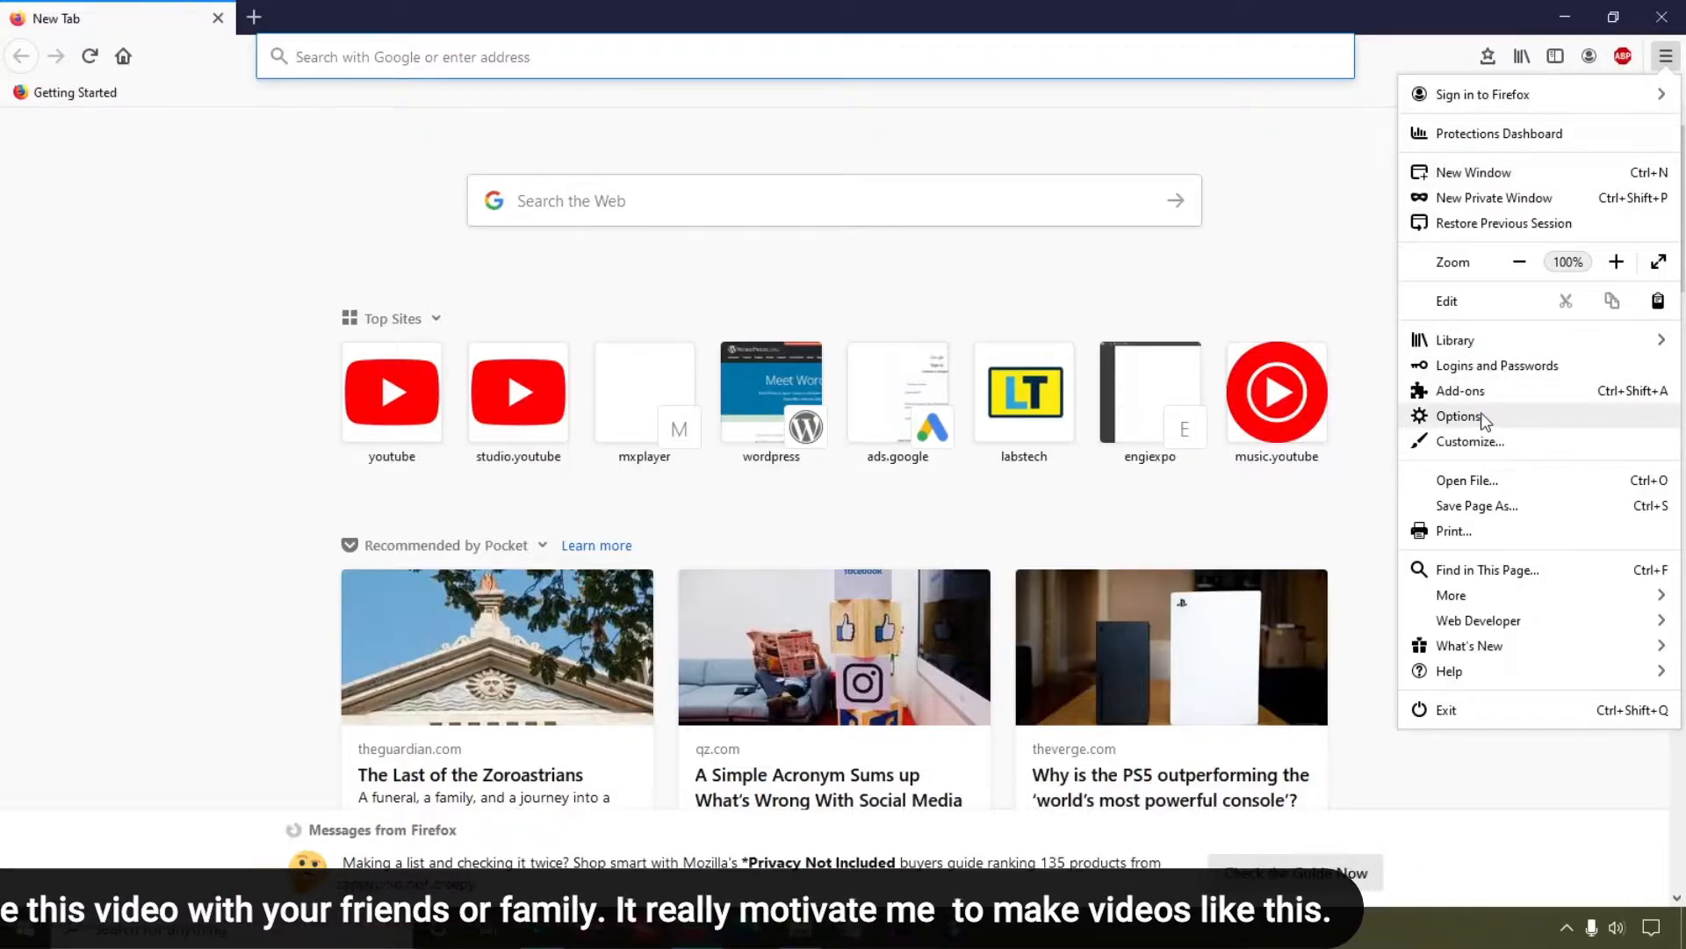
In Options, search 'pop' and turn off Block pop-up windows.
click(1458, 416)
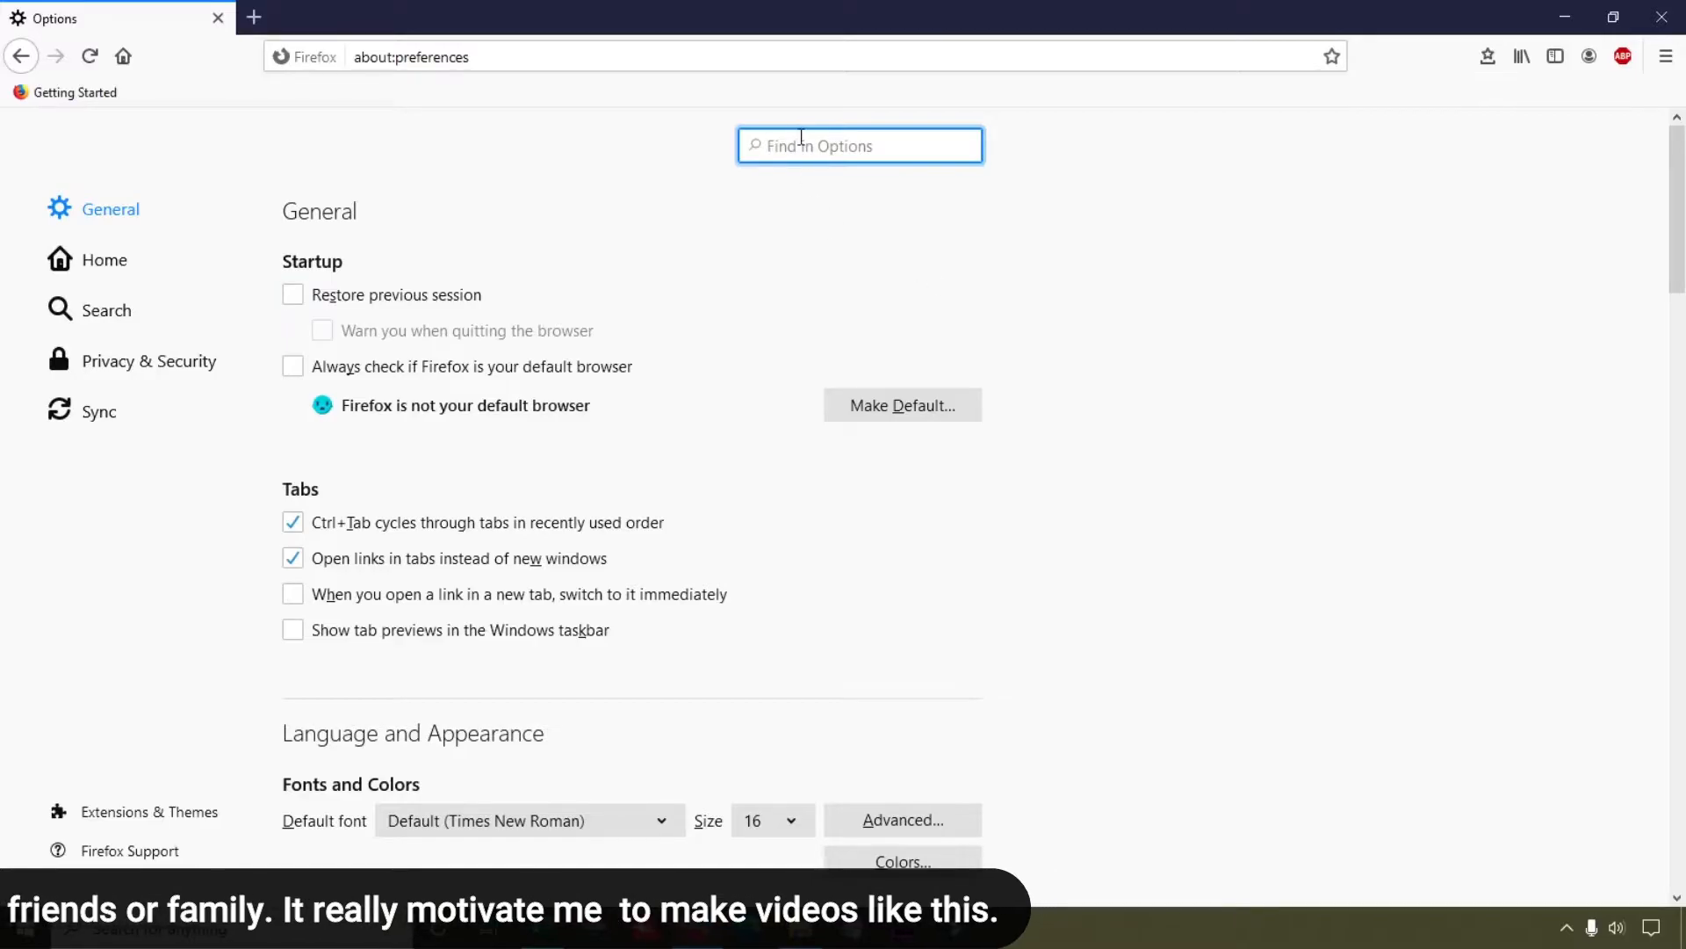
text(pop)
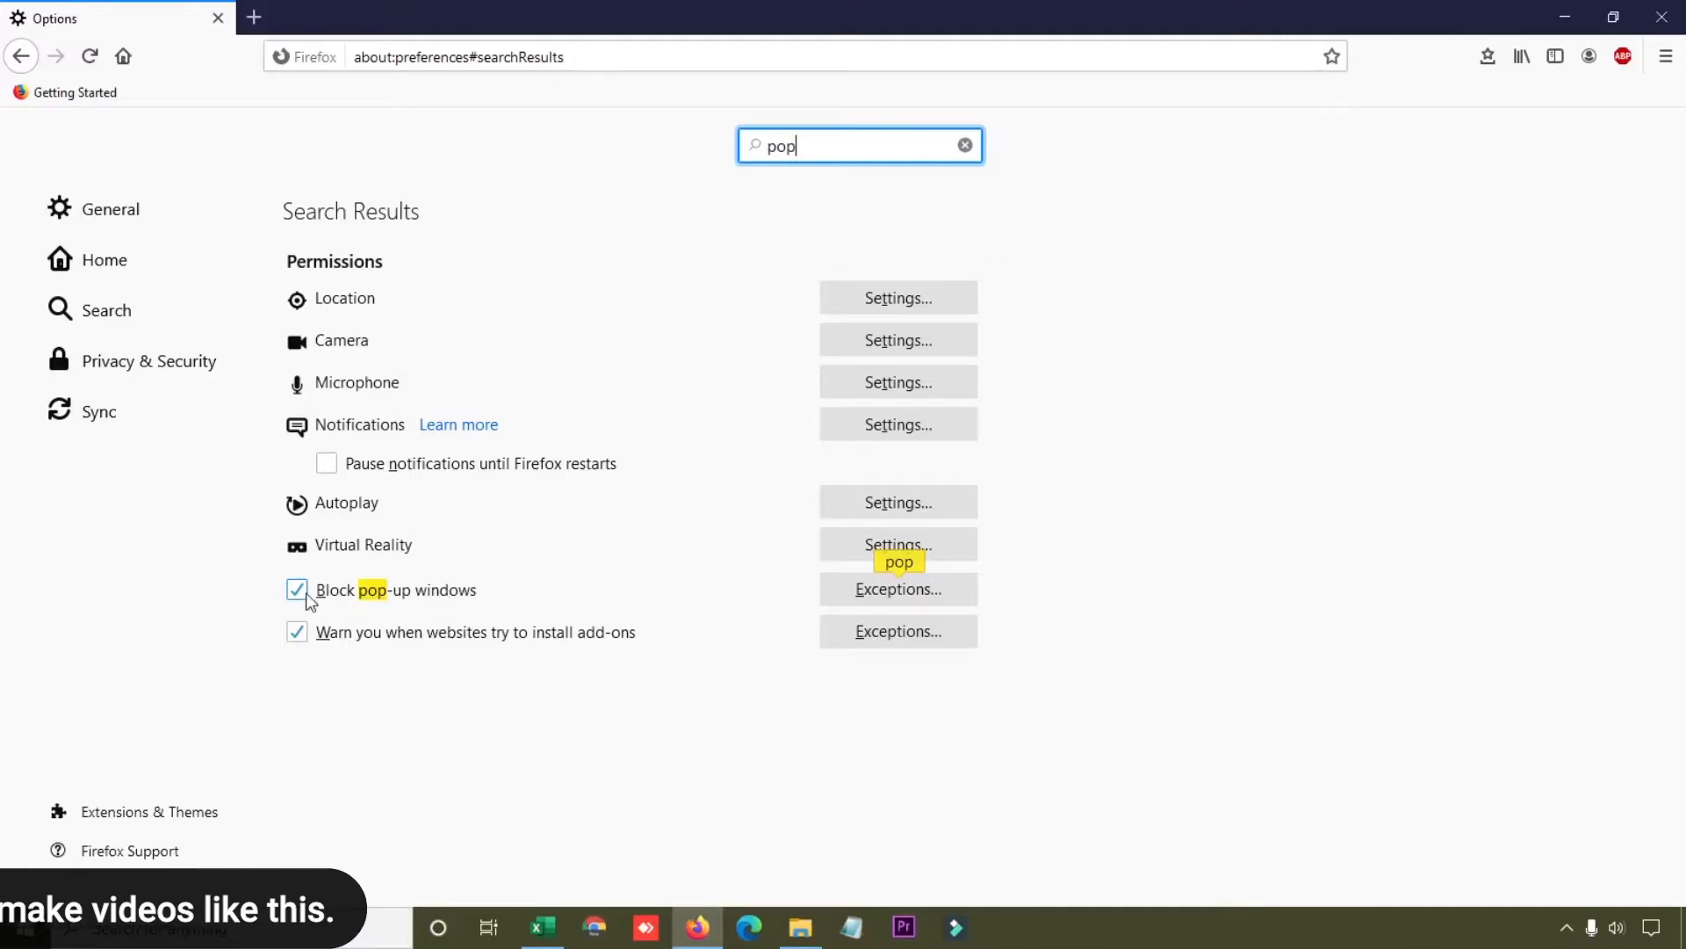
click(297, 590)
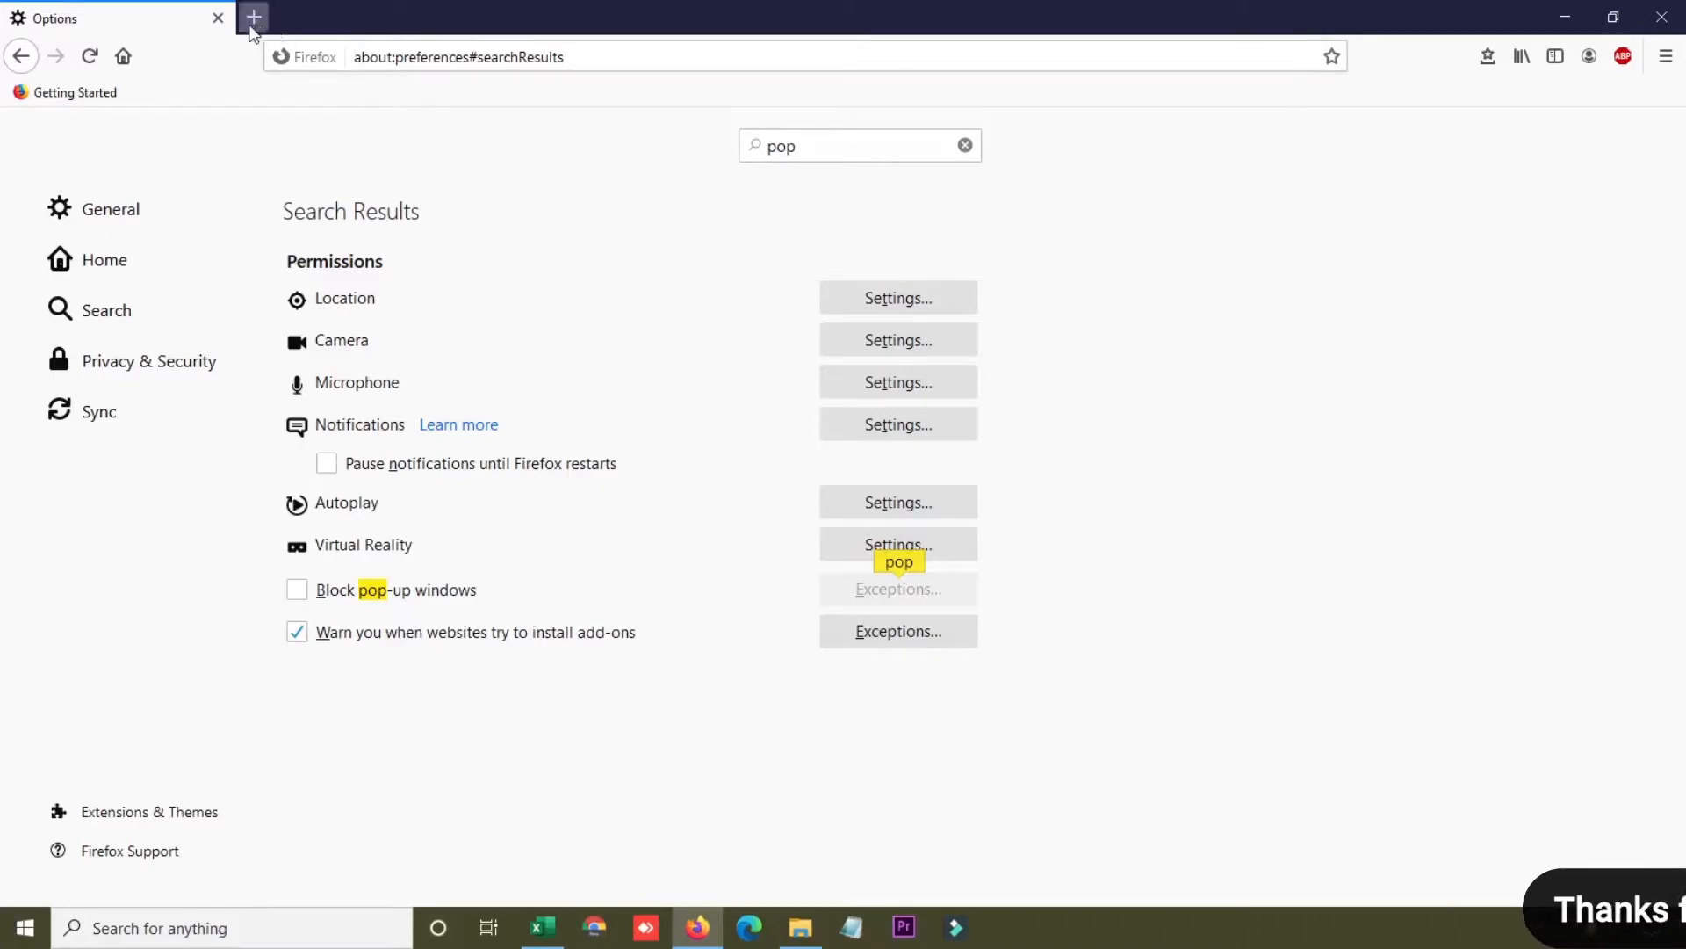
mouse_move(253, 17)
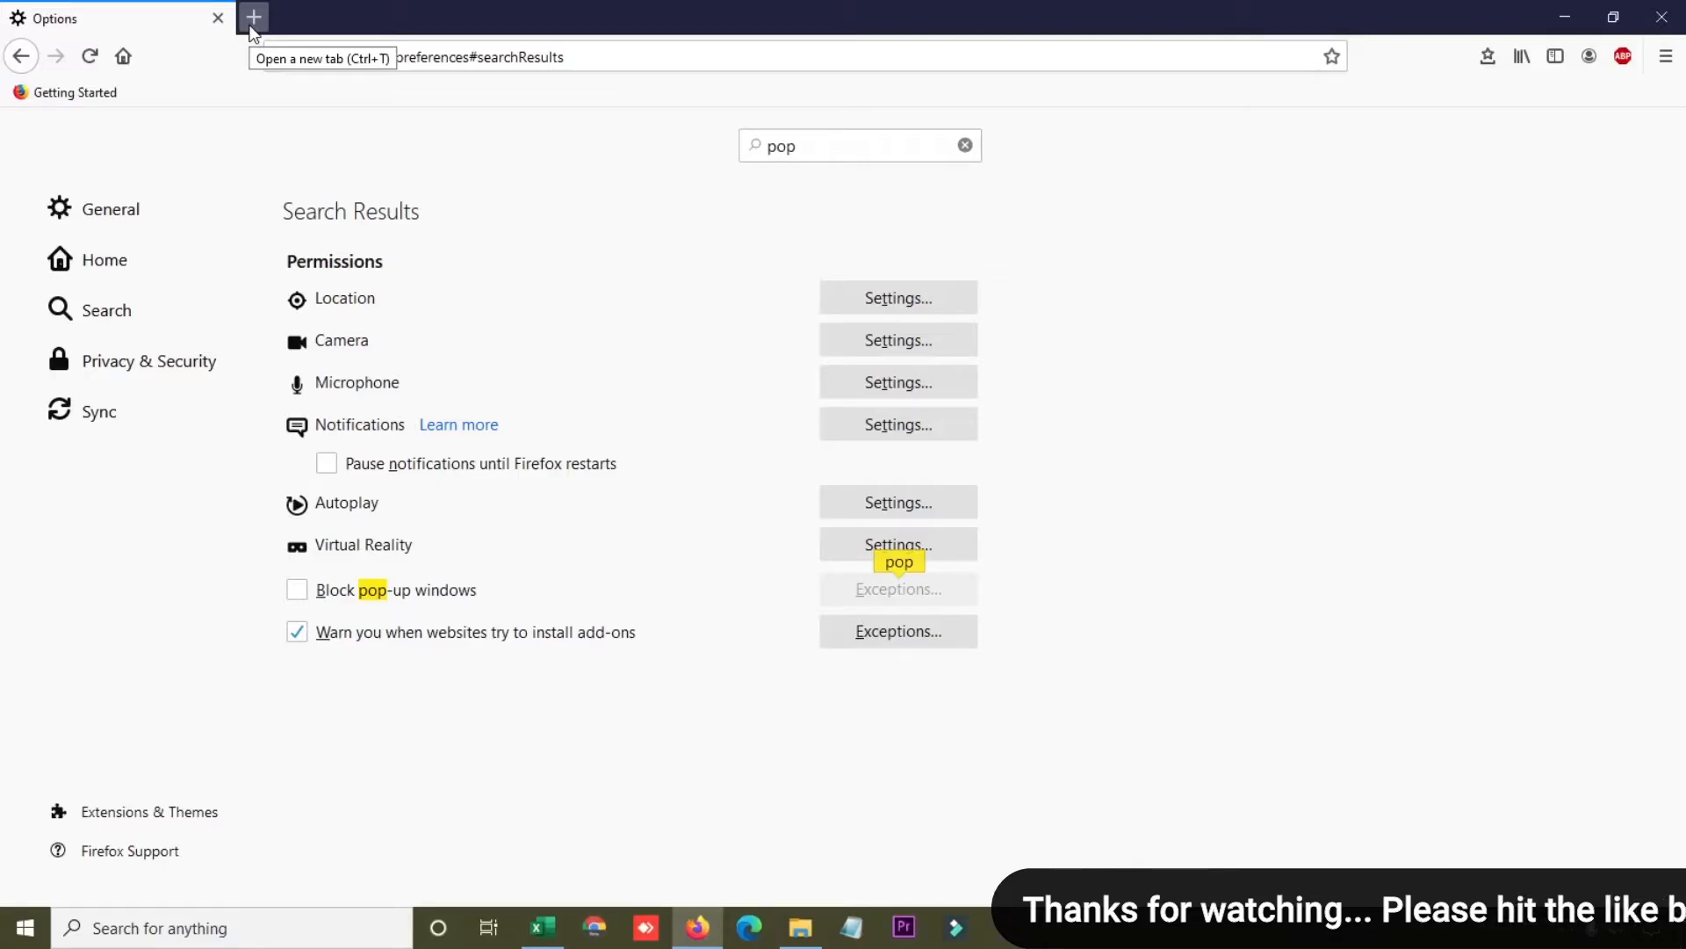
Load about:config in a new tab, reaching its caution warning.
click(253, 17)
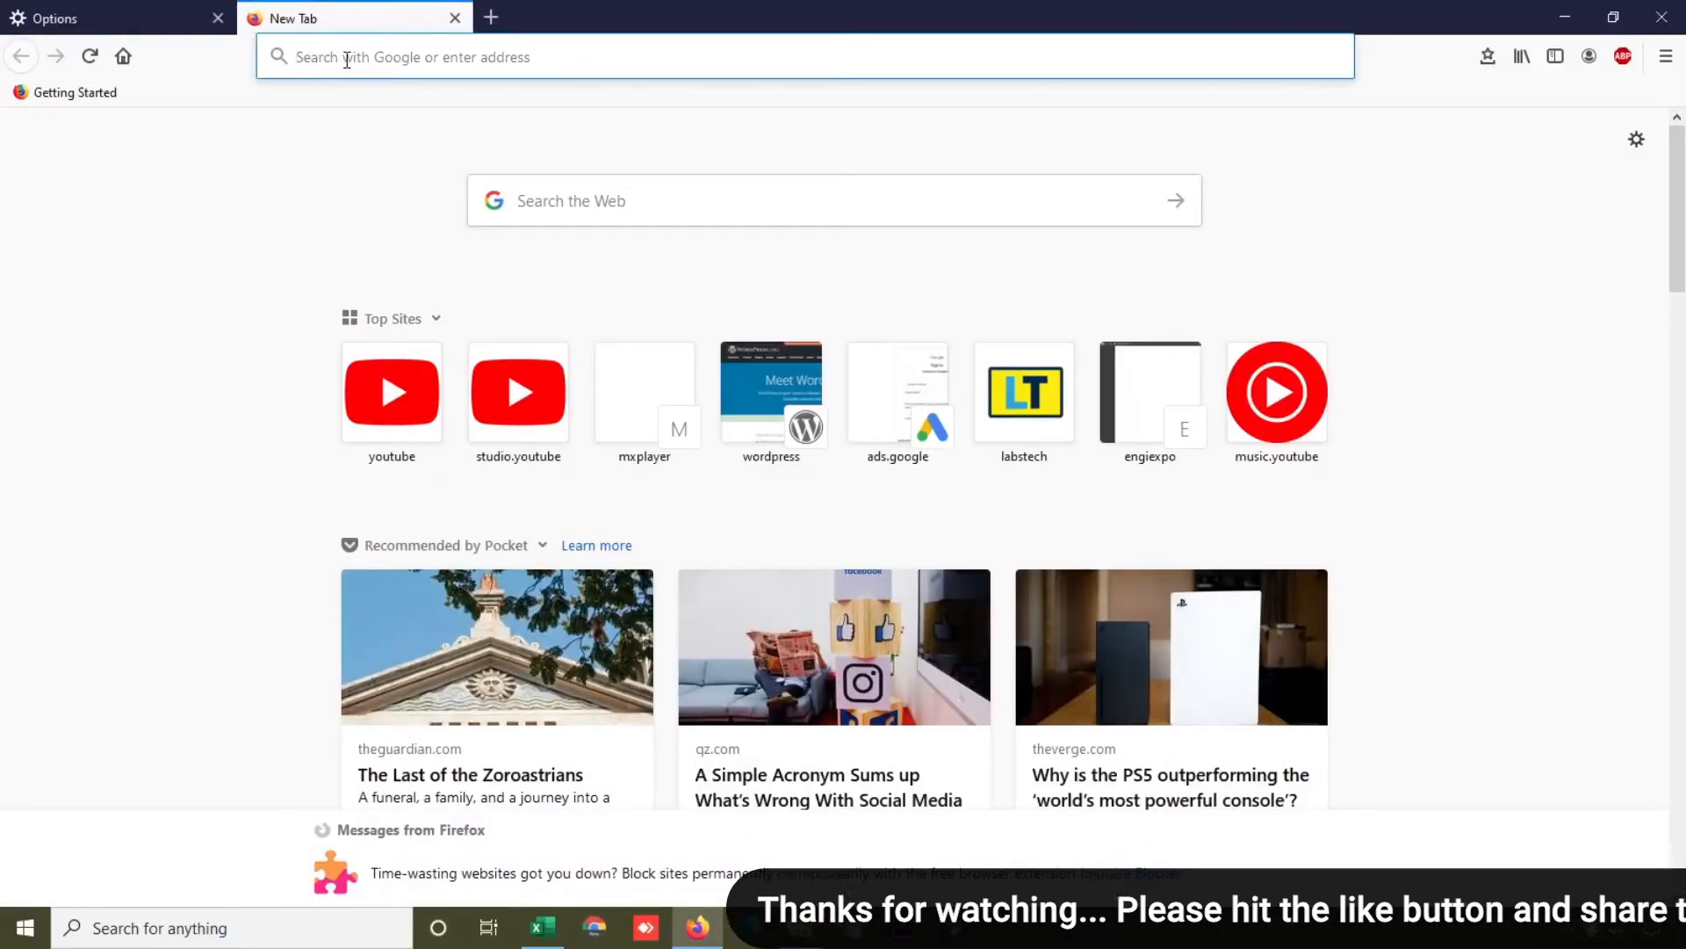
text(about)
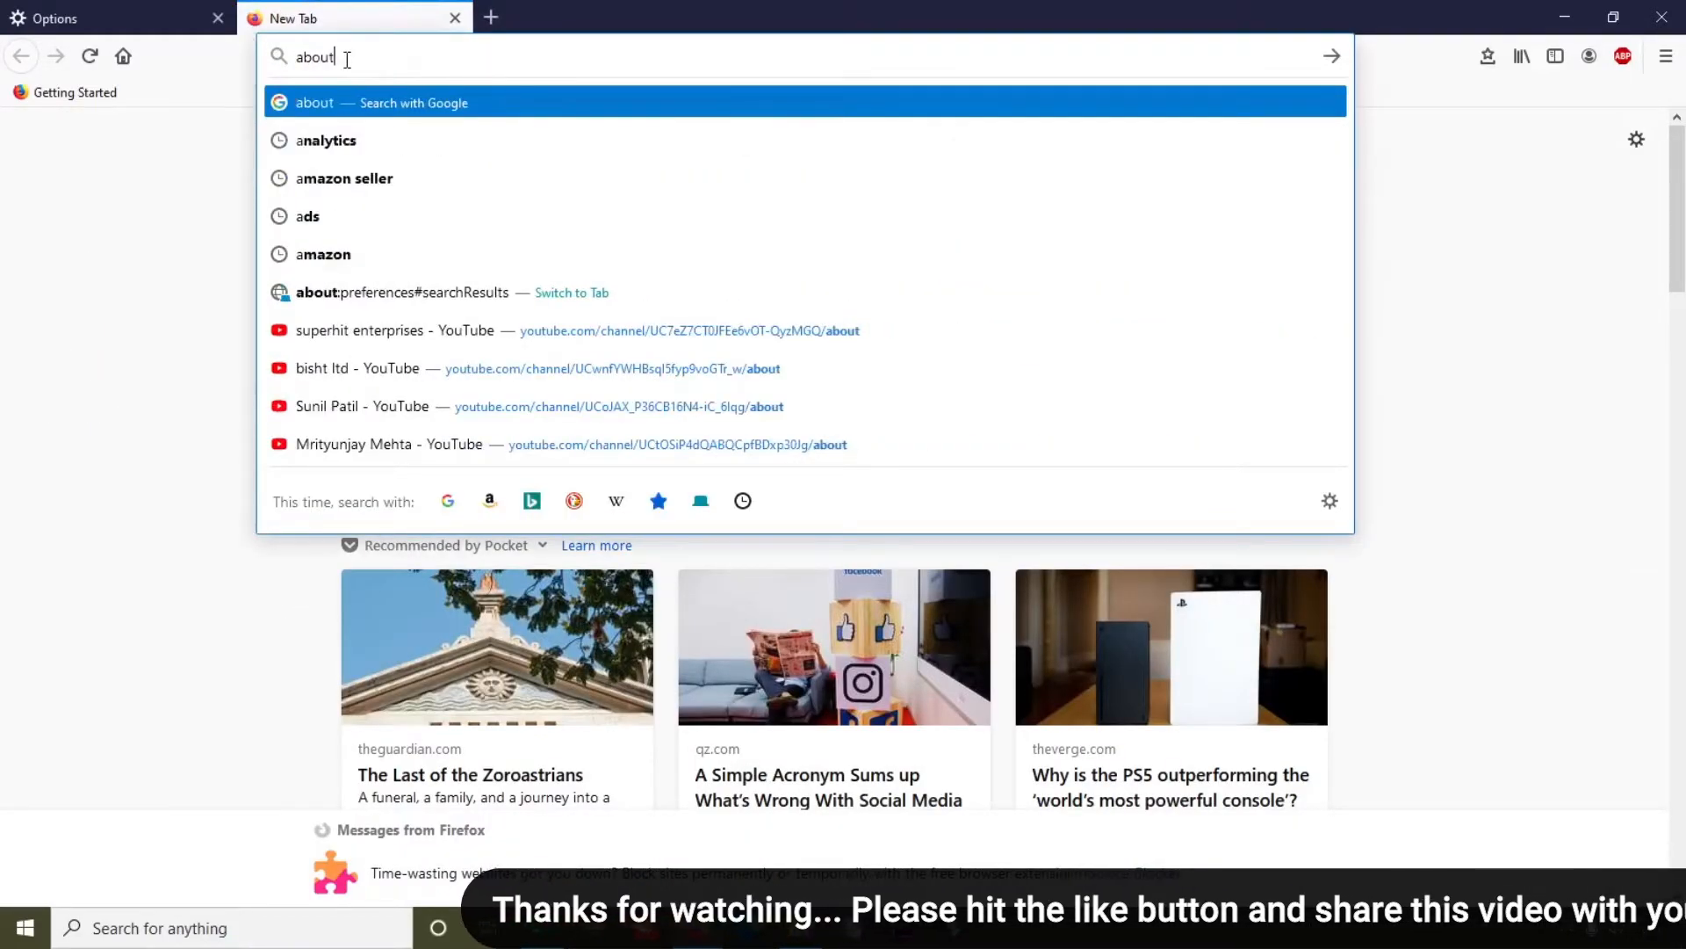
text(:config)
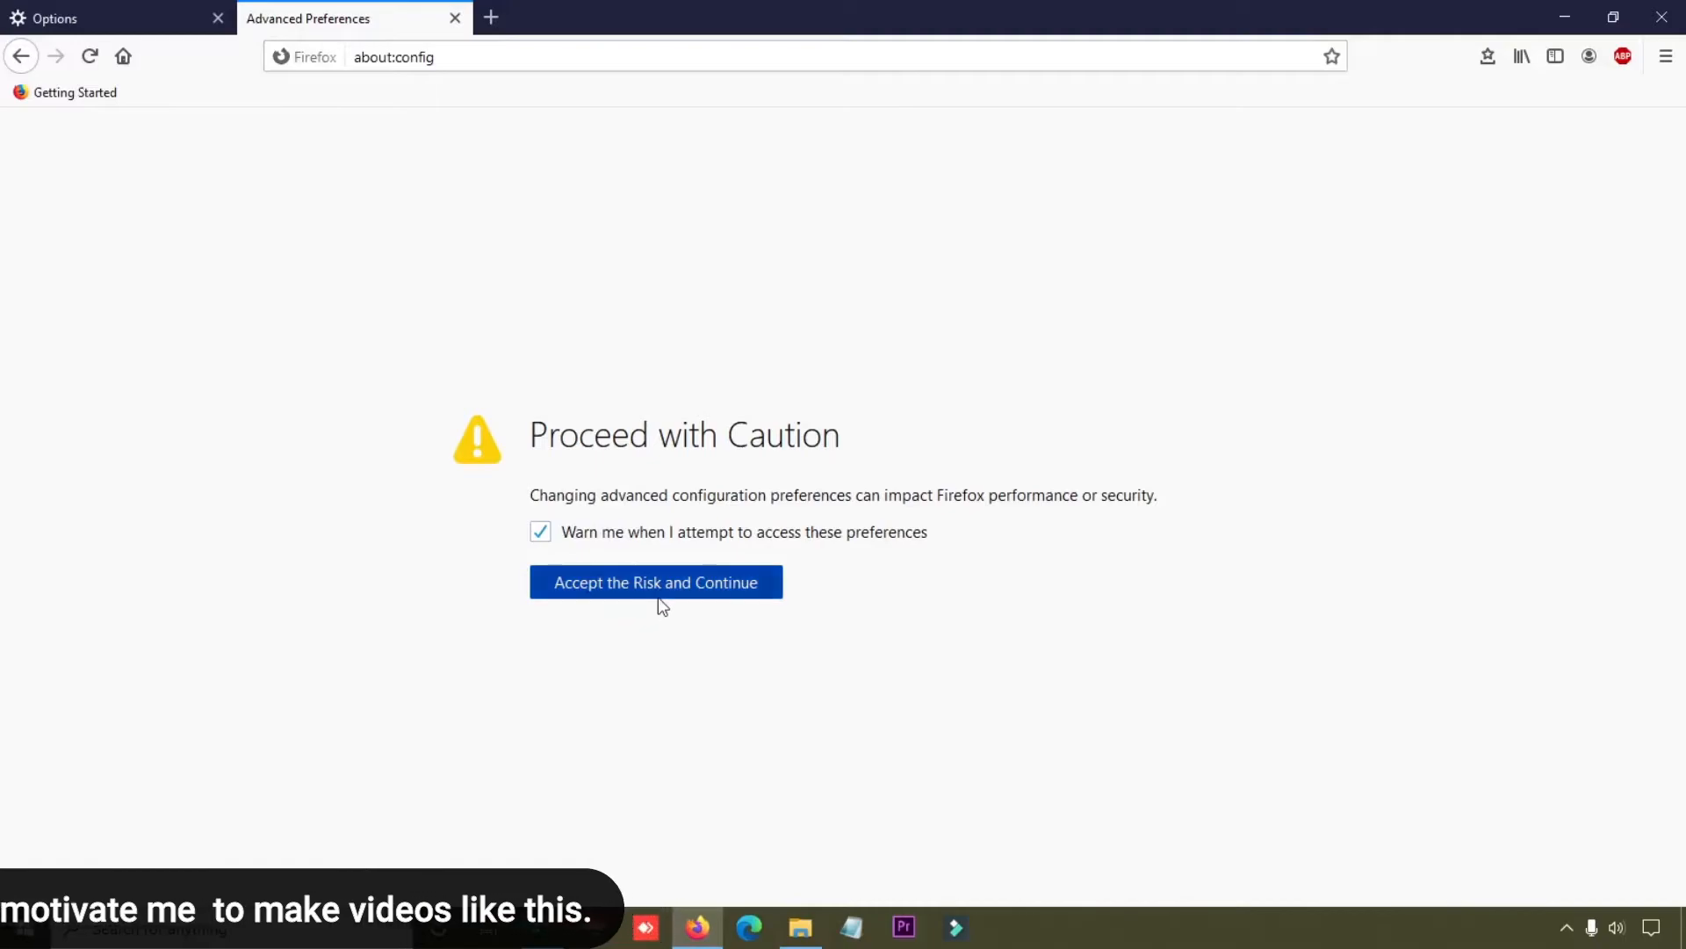
Accept the risk and show the full list of advanced preferences.
click(655, 582)
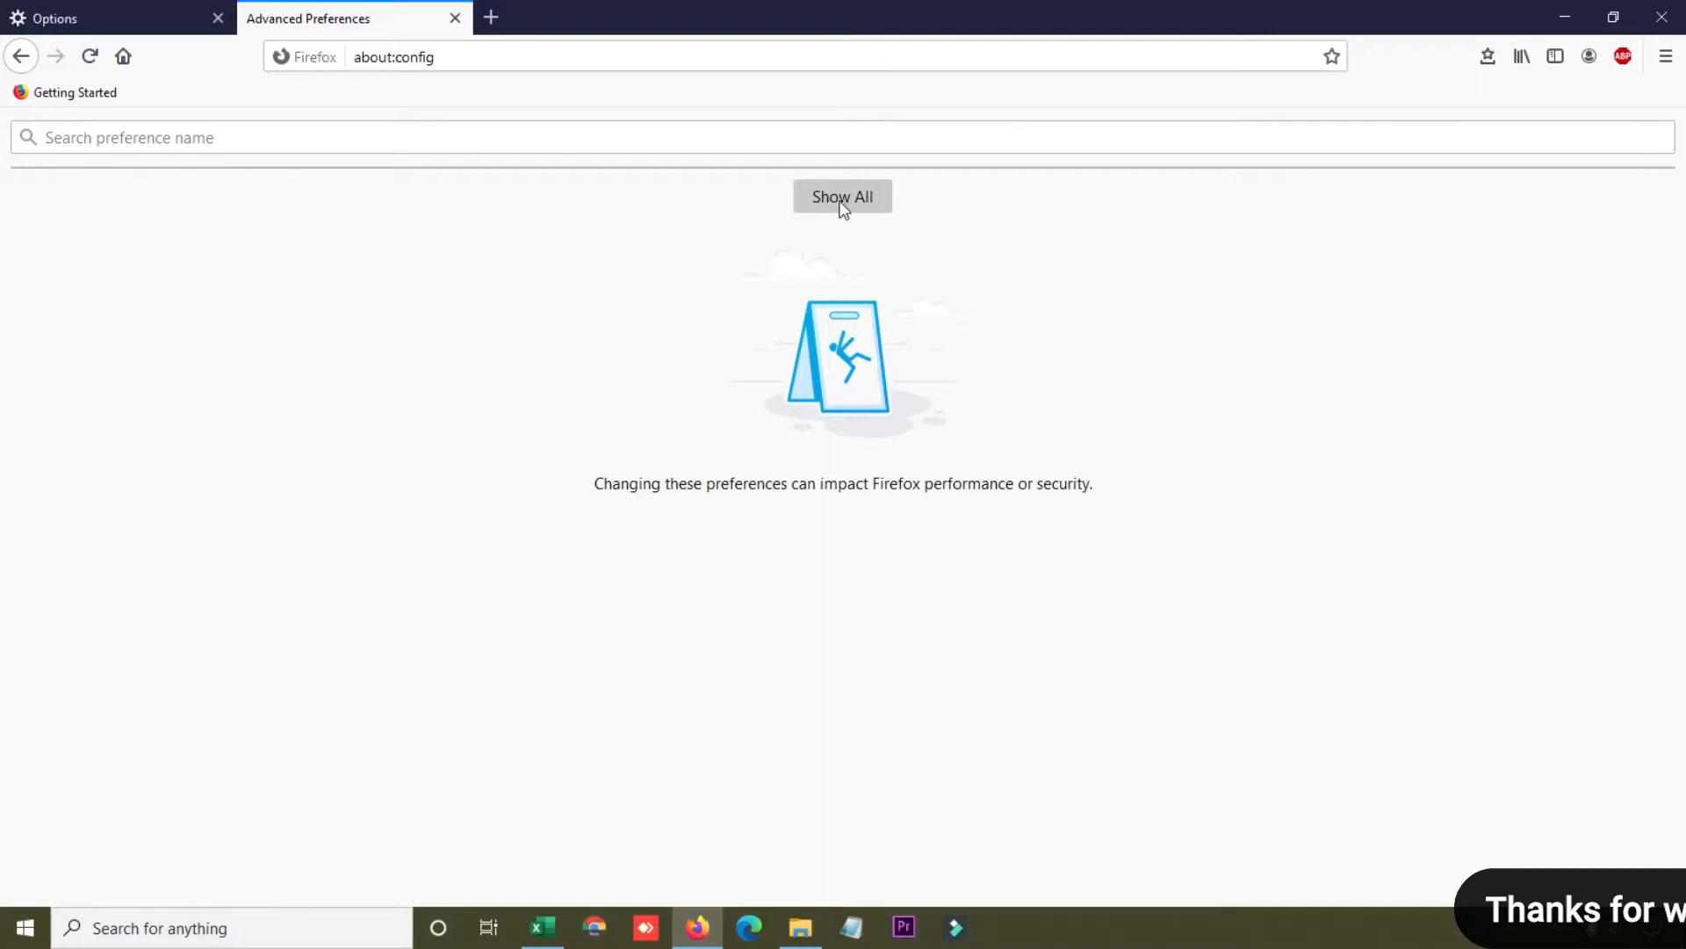
click(842, 197)
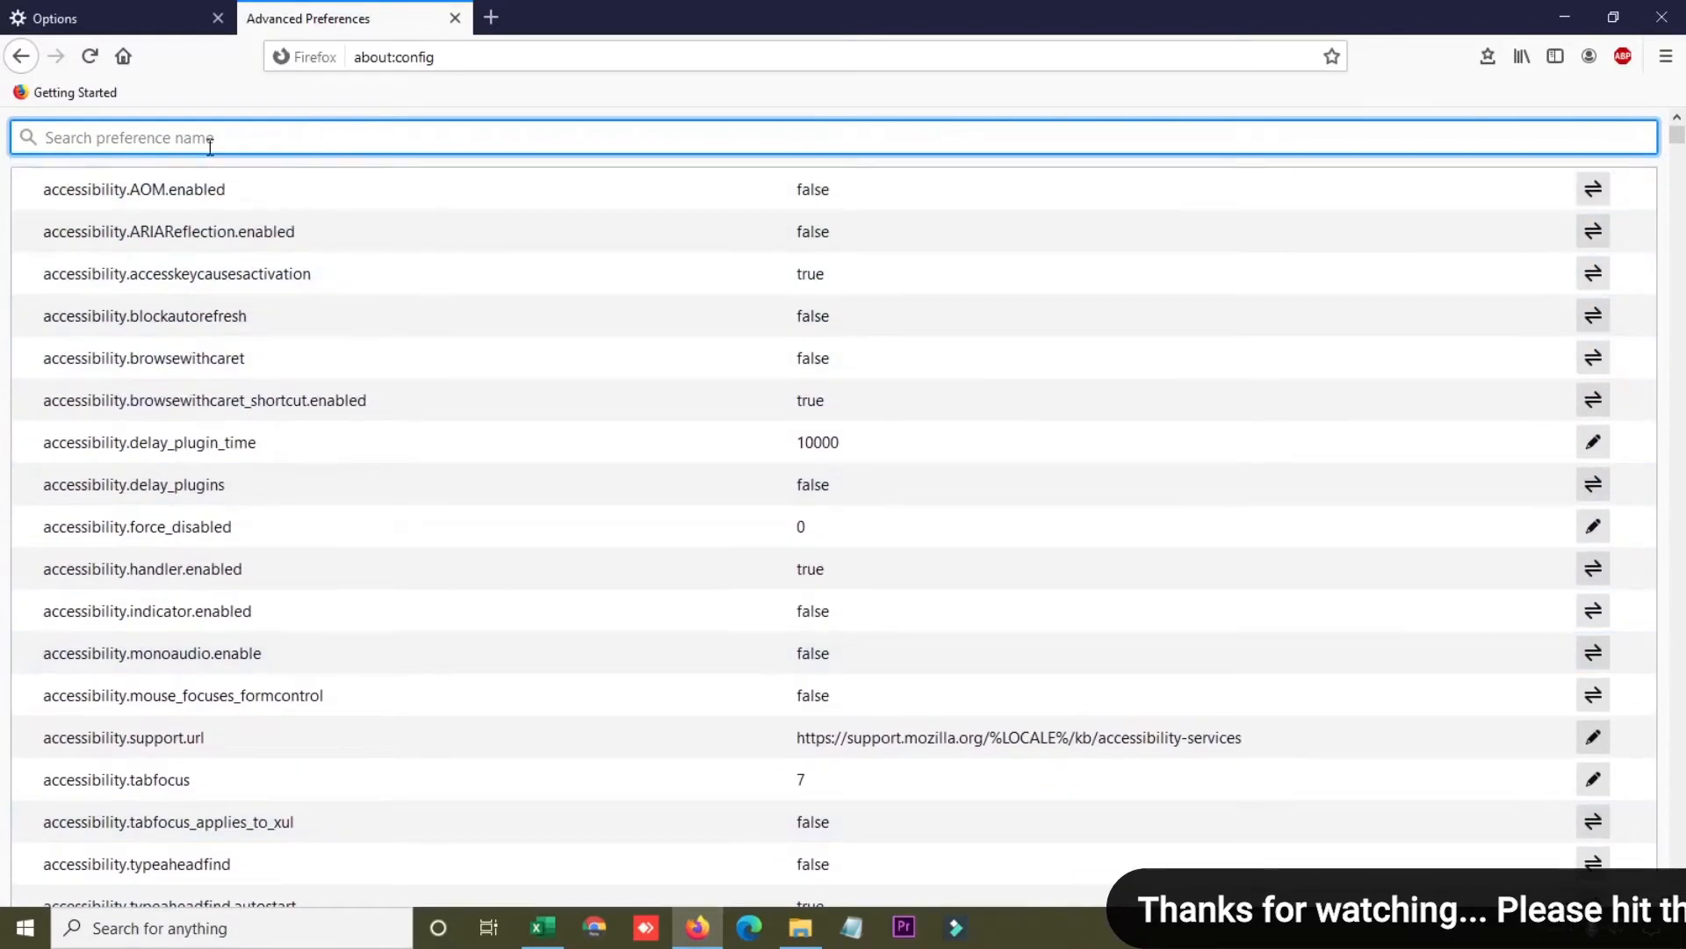
Filter by 'dom.' and toggle dom.disable_open_during_load to false.
text(d)
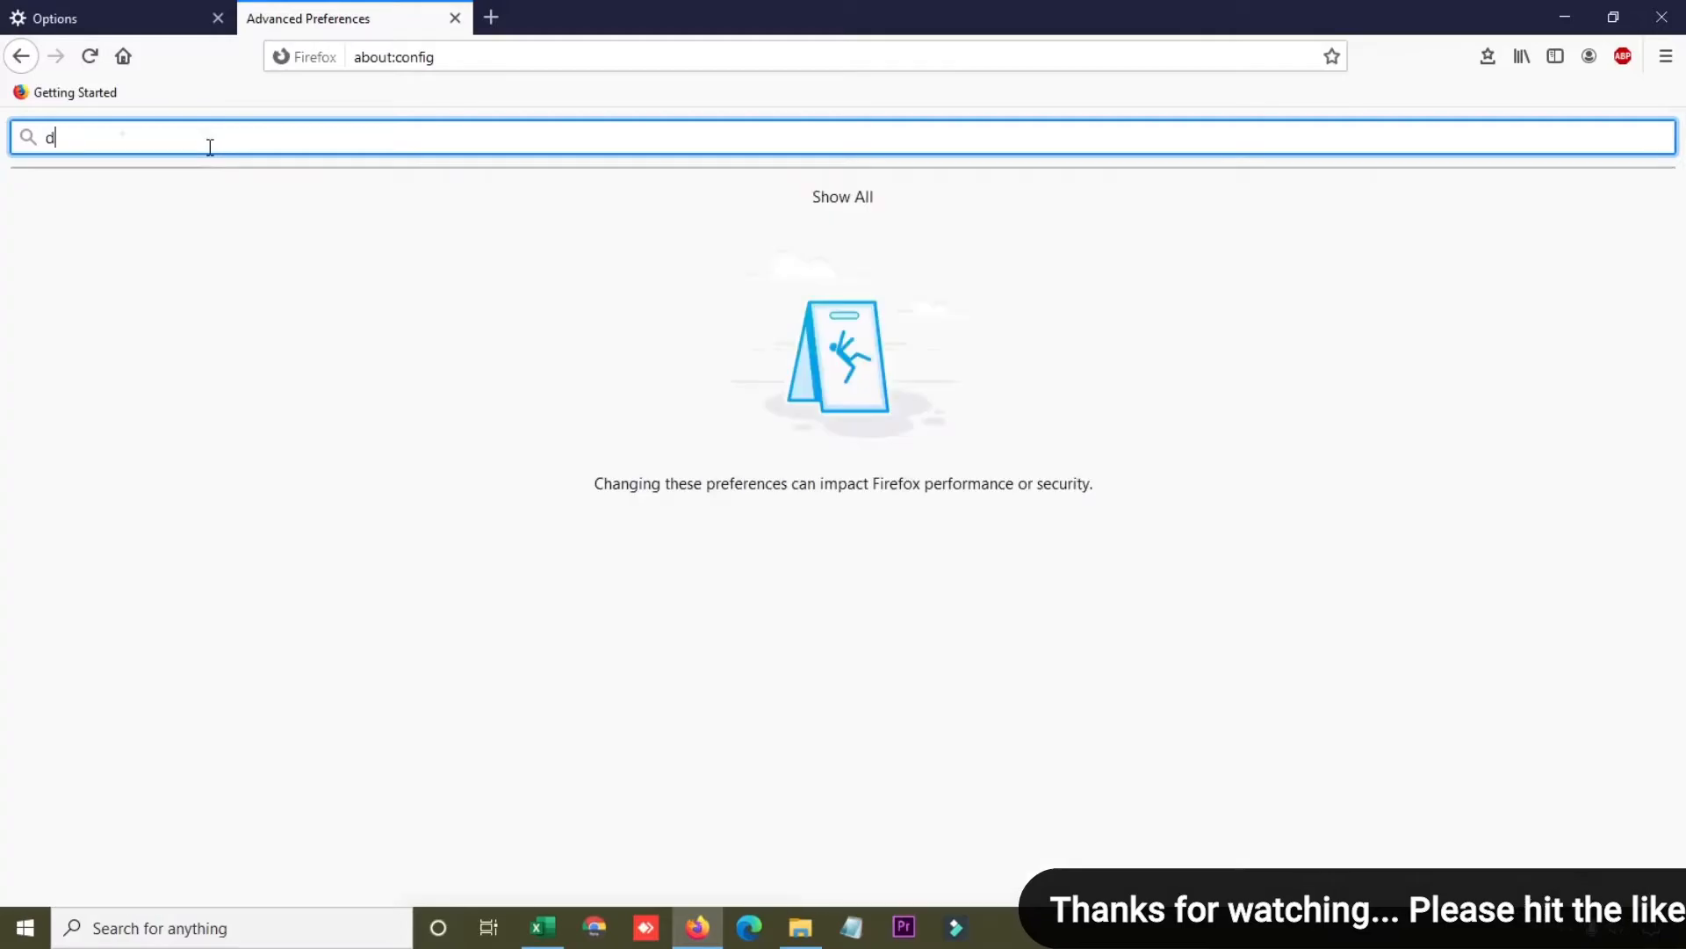
text(om.di)
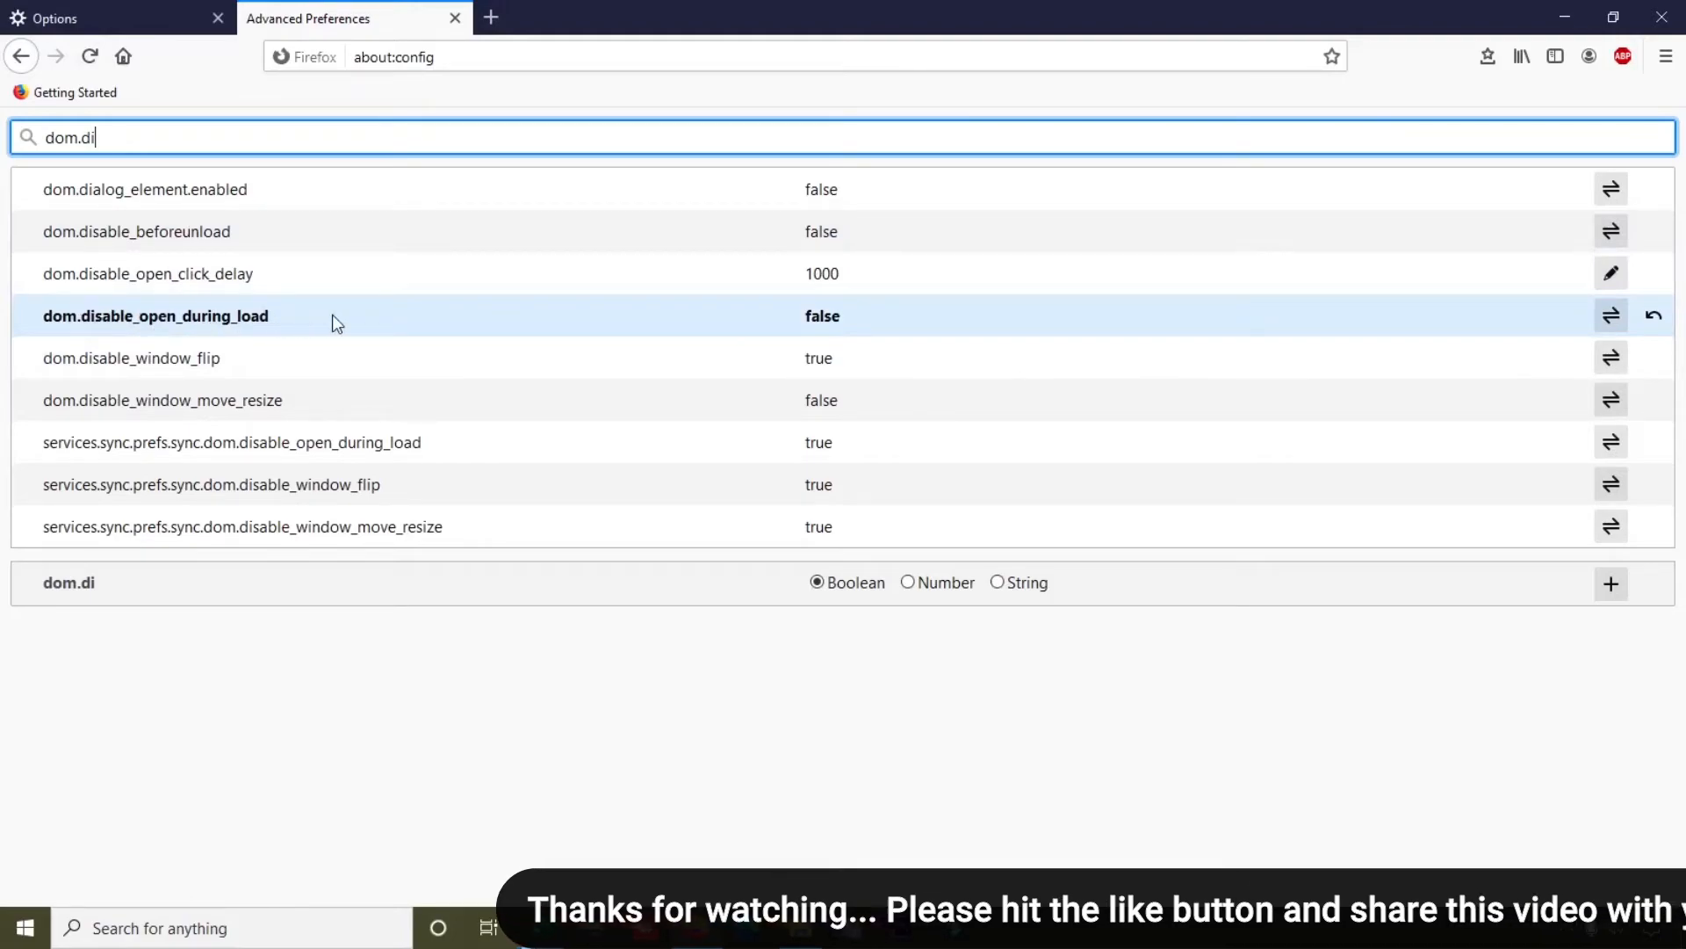
click(1611, 314)
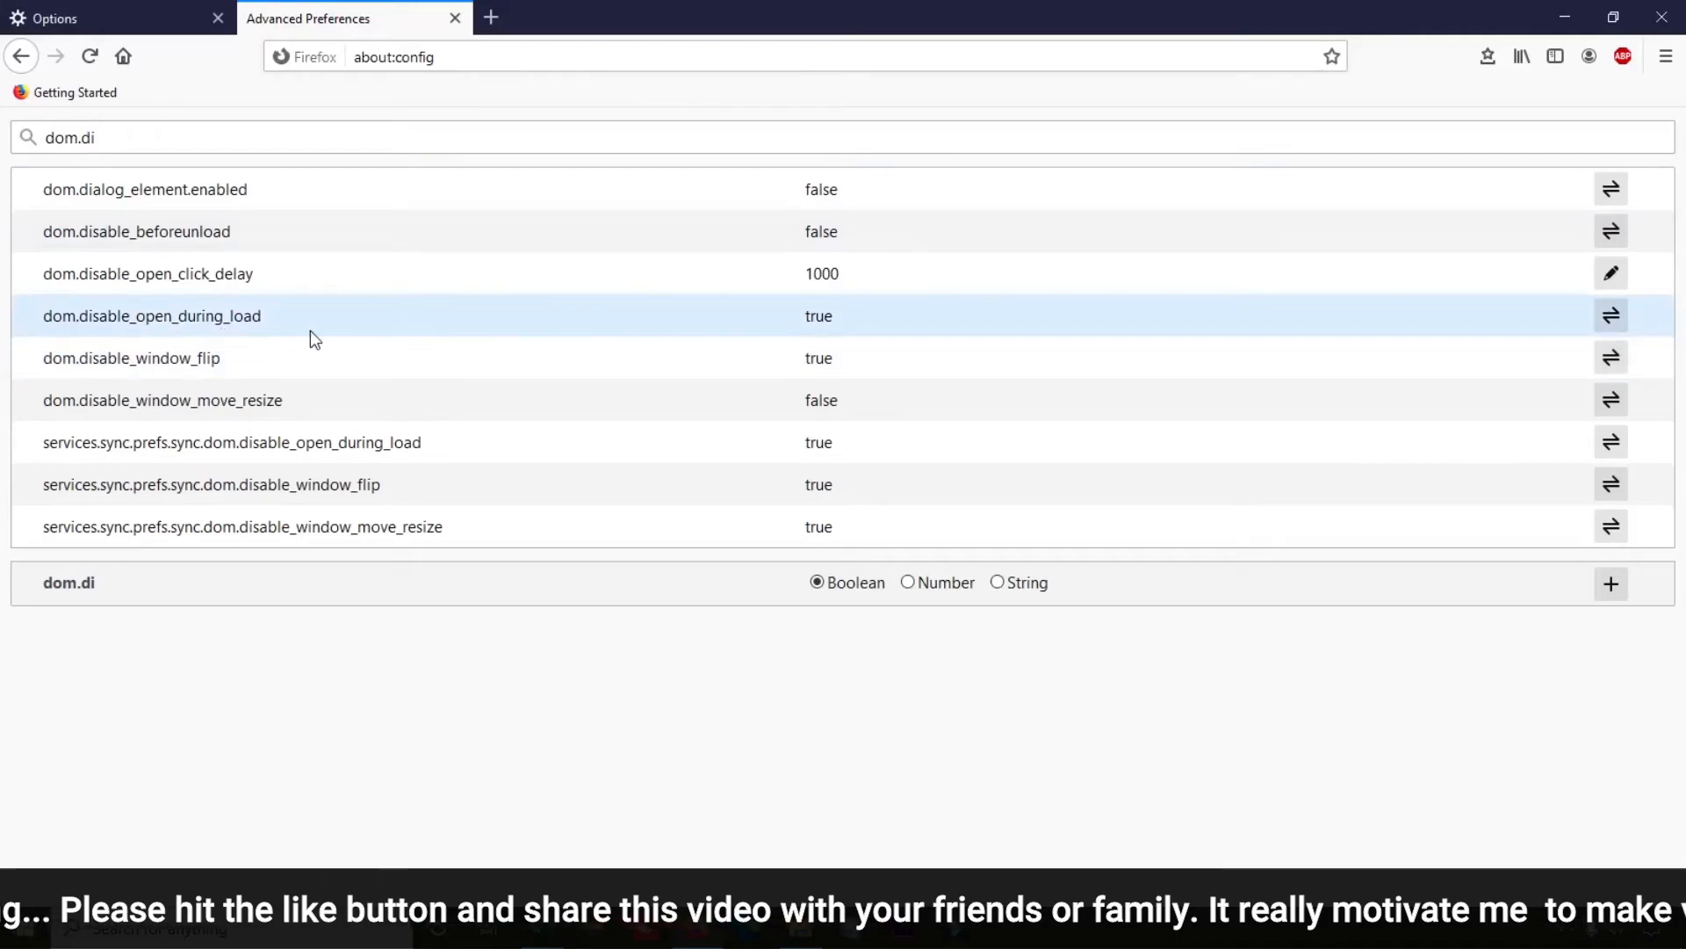
click(1611, 315)
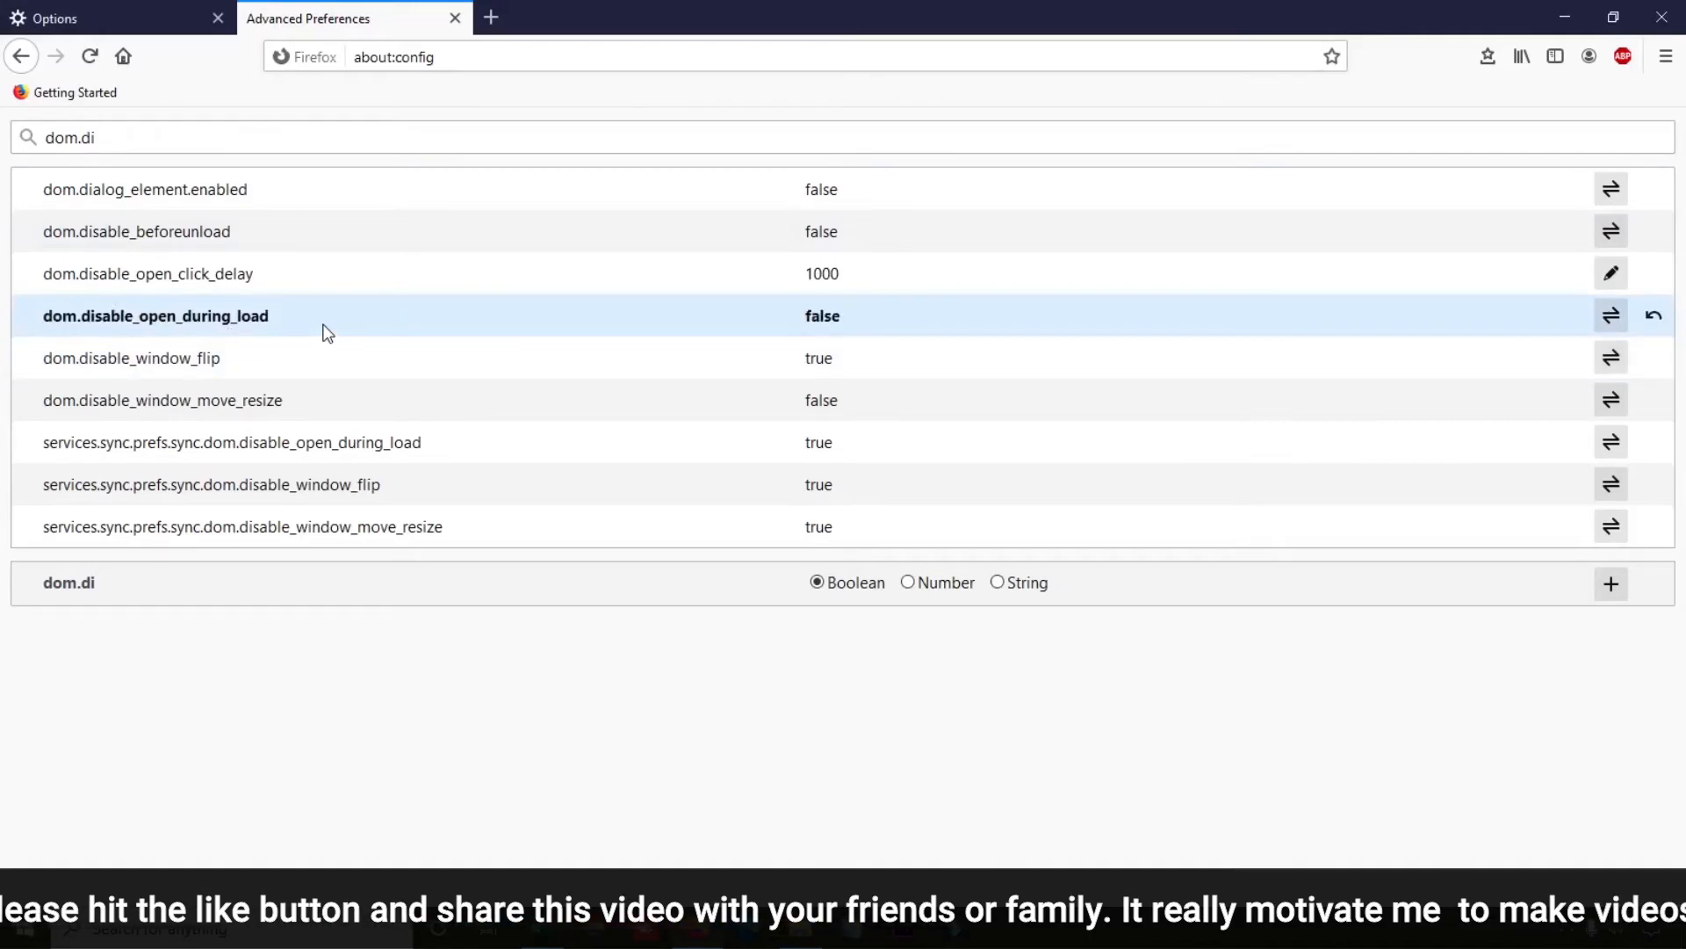